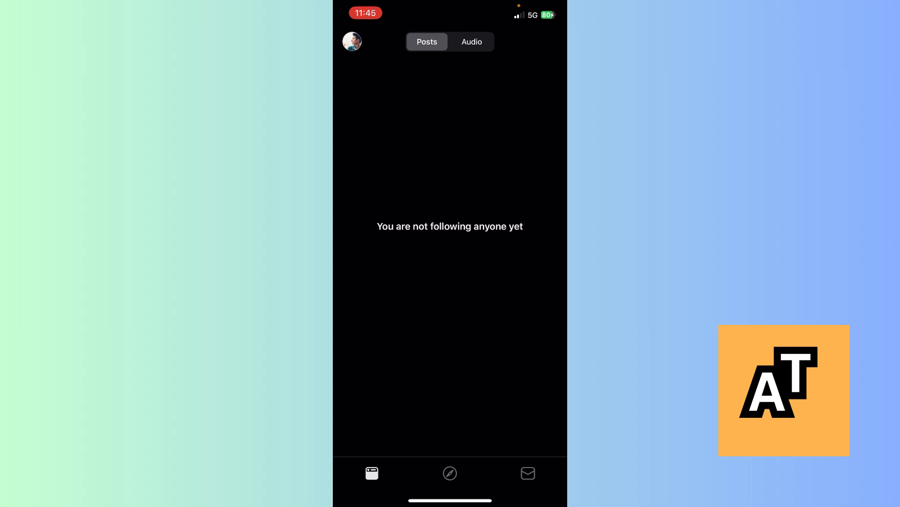
After glancing at account options, join Cze and Peku's free community from Explore and dismiss the welcome message.
{"action": "left_click", "coordinate": [351, 41]}
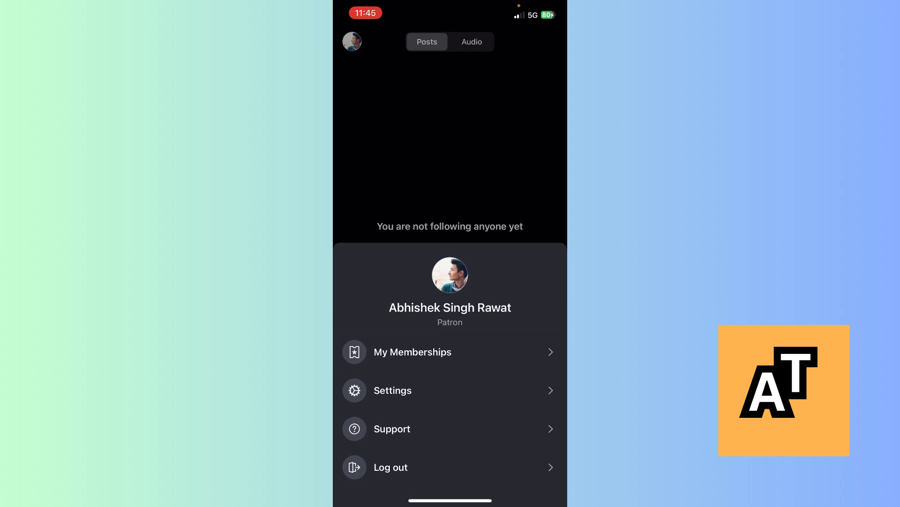
{"action": "left_click", "coordinate": [412, 352]}
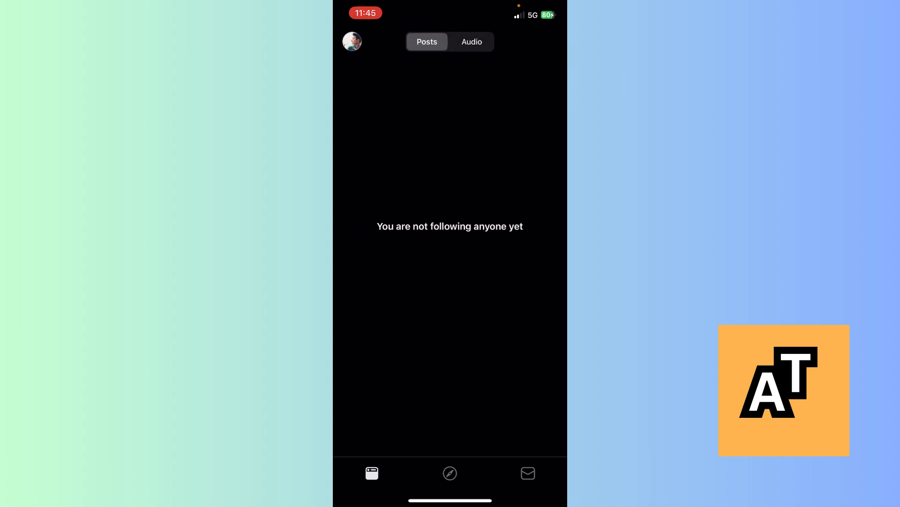
{"action": "left_click", "coordinate": [449, 473]}
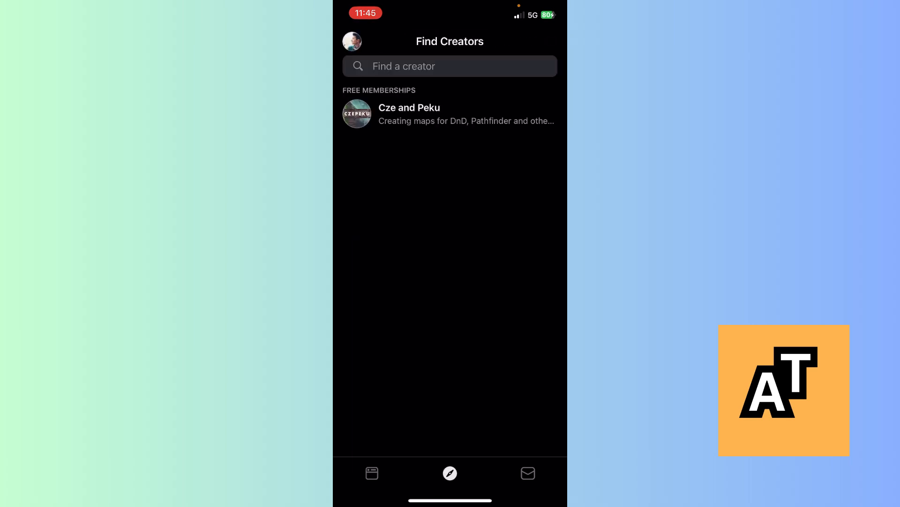
{"action": "left_click", "coordinate": [409, 114]}
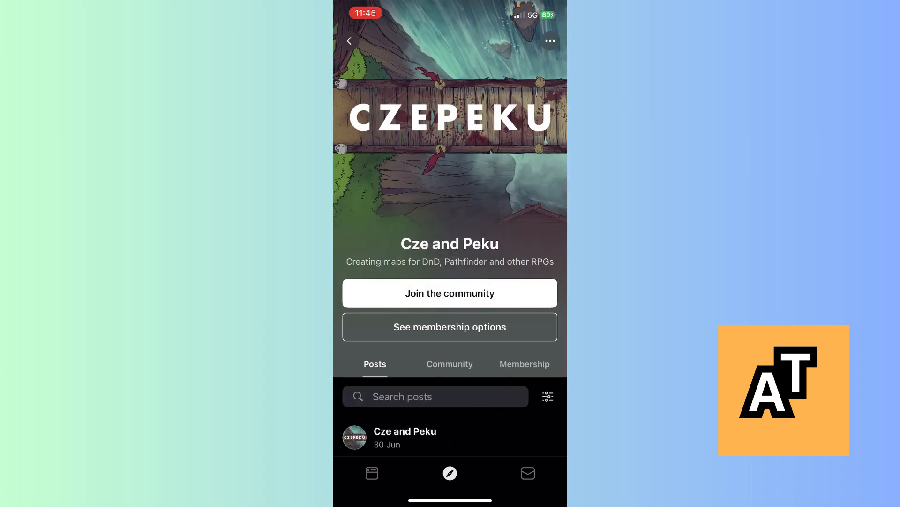
{"action": "left_click", "coordinate": [450, 293]}
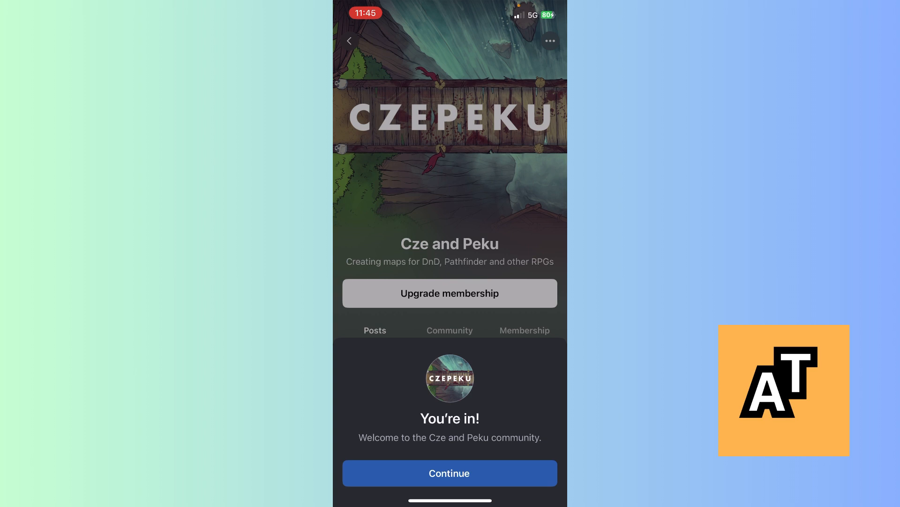
{"action": "left_click", "coordinate": [449, 473]}
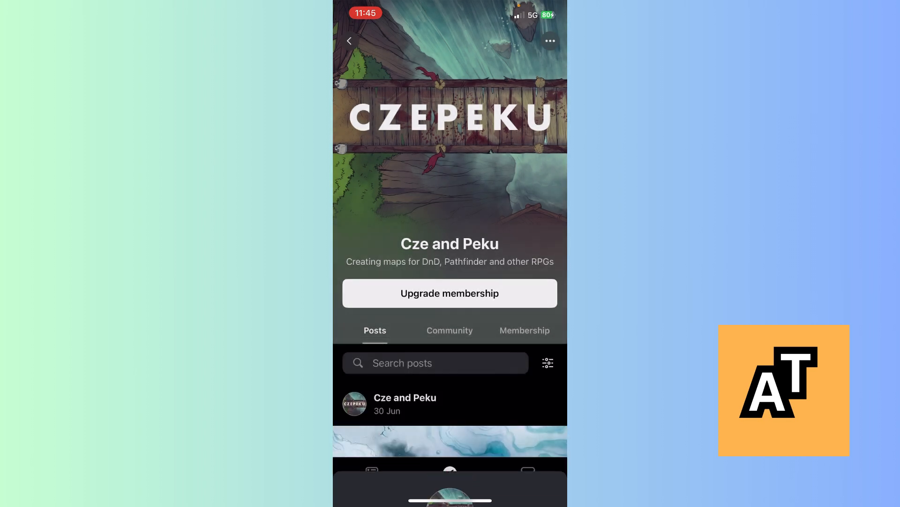
Browse Cze and Peku's Membership tab (17,355 patrons, About, Tiers), then return to the Home feed.
{"action": "left_click", "coordinate": [525, 330]}
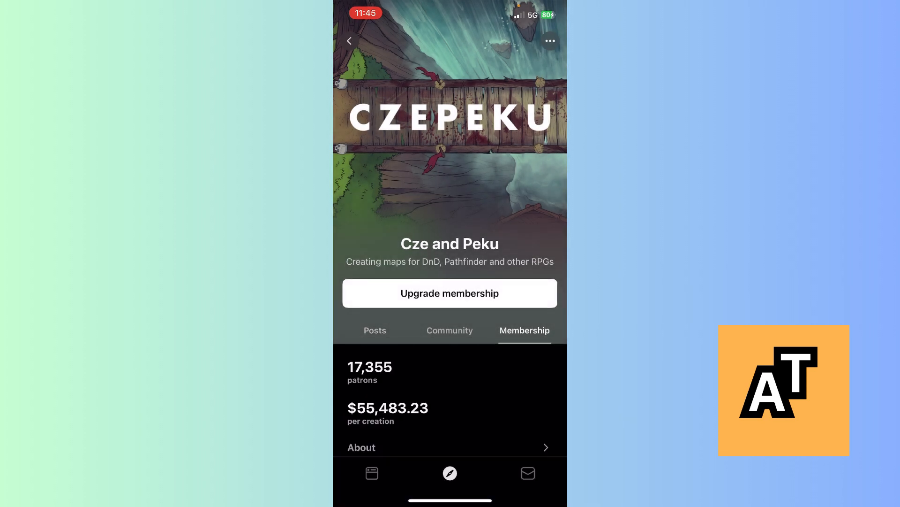
{"action": "scroll", "scroll_direction": "down", "scroll_amount": 3}
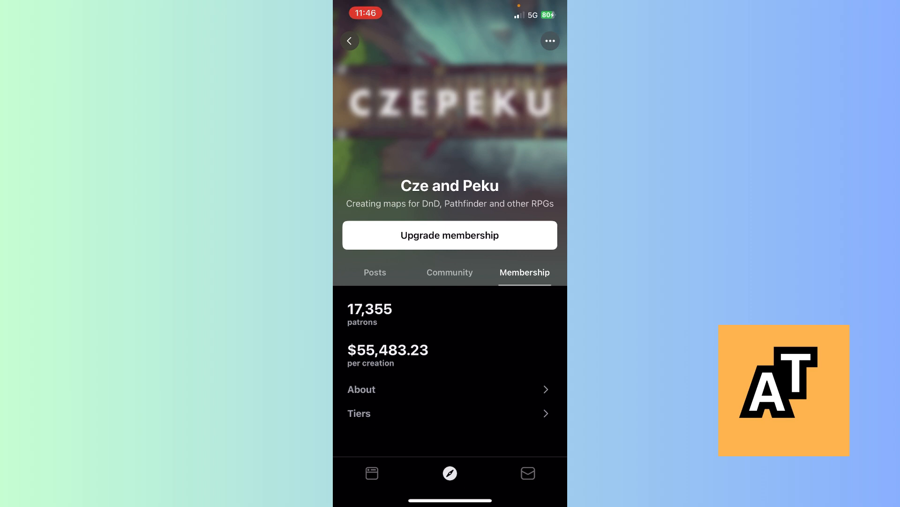
{"action": "scroll", "scroll_direction": "down", "scroll_amount": 3}
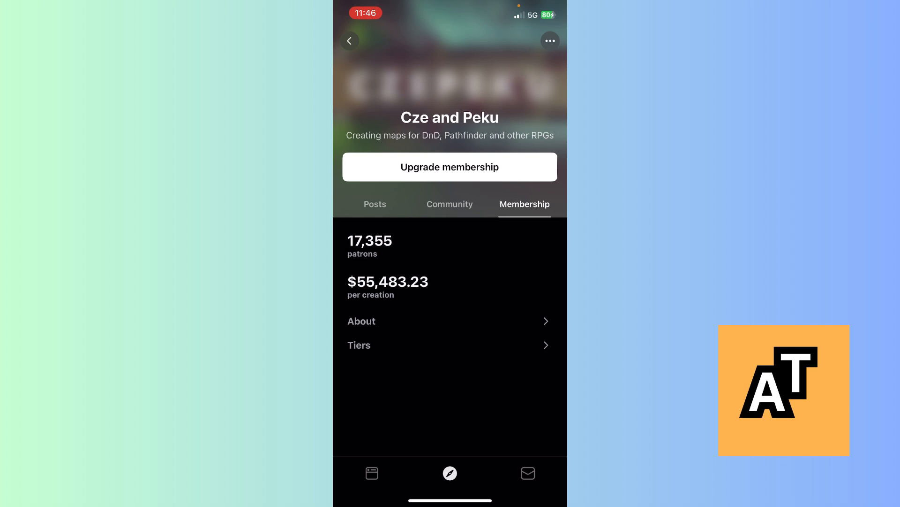
{"action": "left_click", "coordinate": [372, 473]}
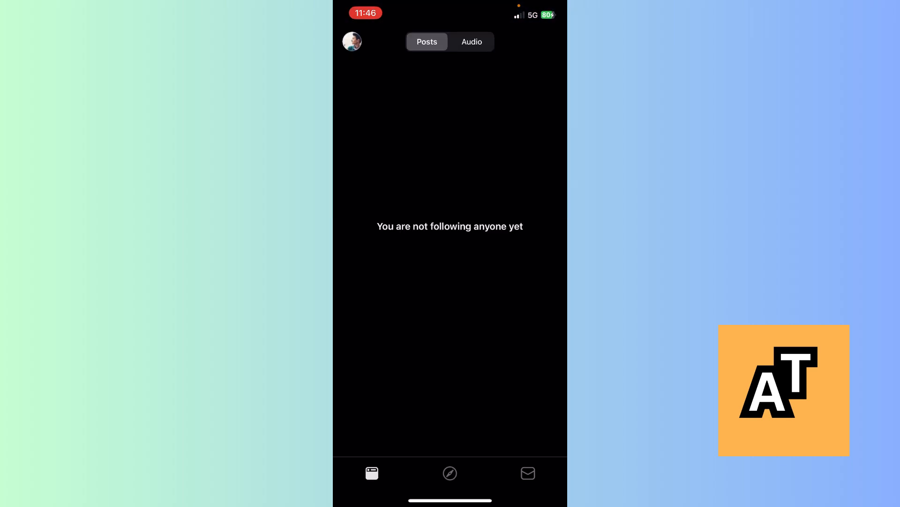